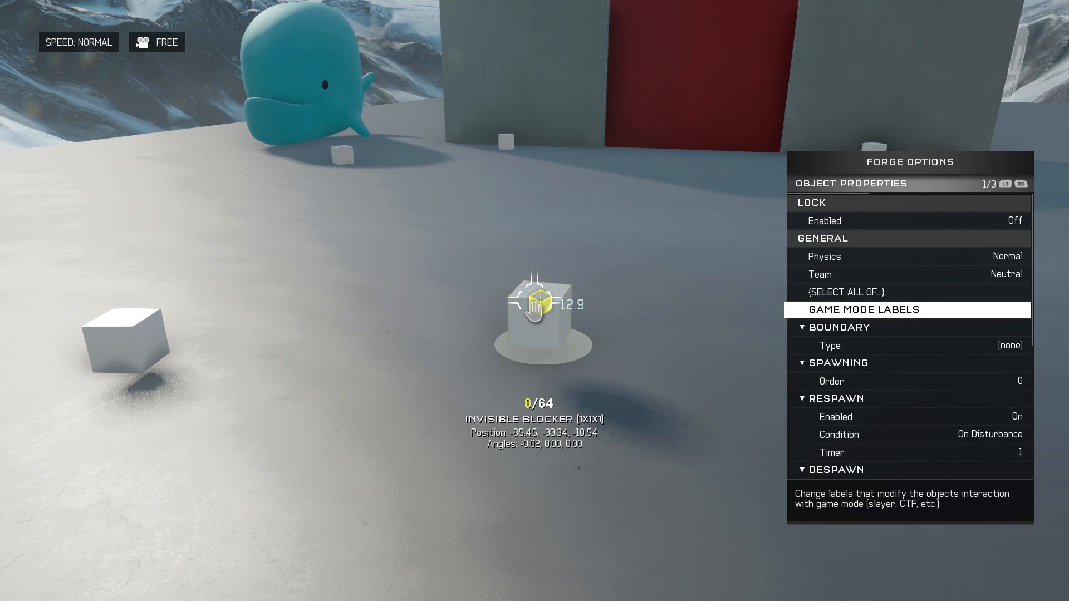
- Review the blocker's Scripting section, then select the red door block to view Script 1 (offset 5.5 forward on channel bravo on)
scroll(down, 3)
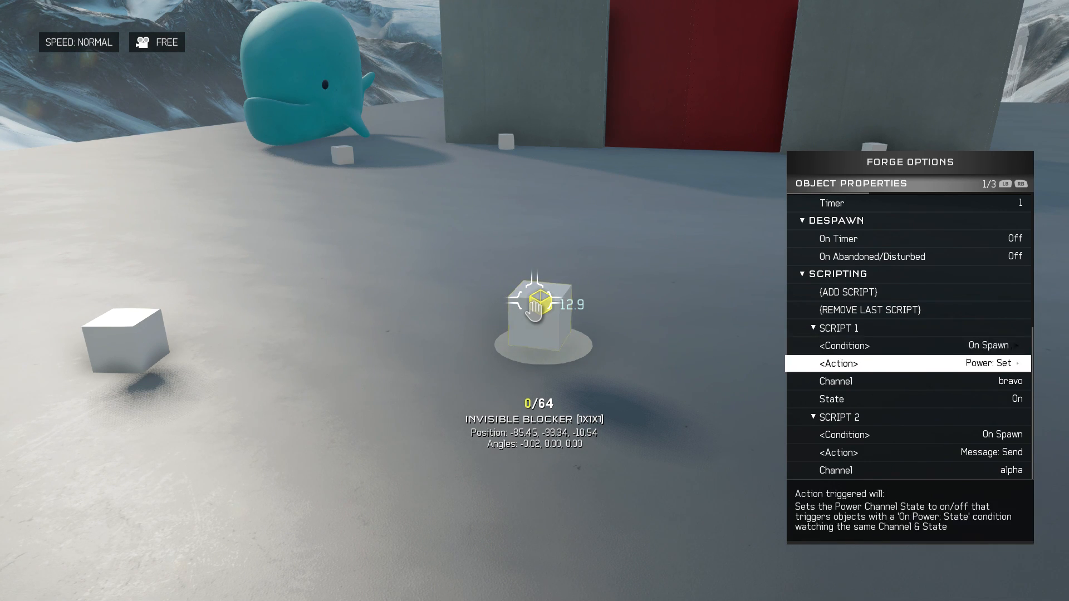
key(Down)
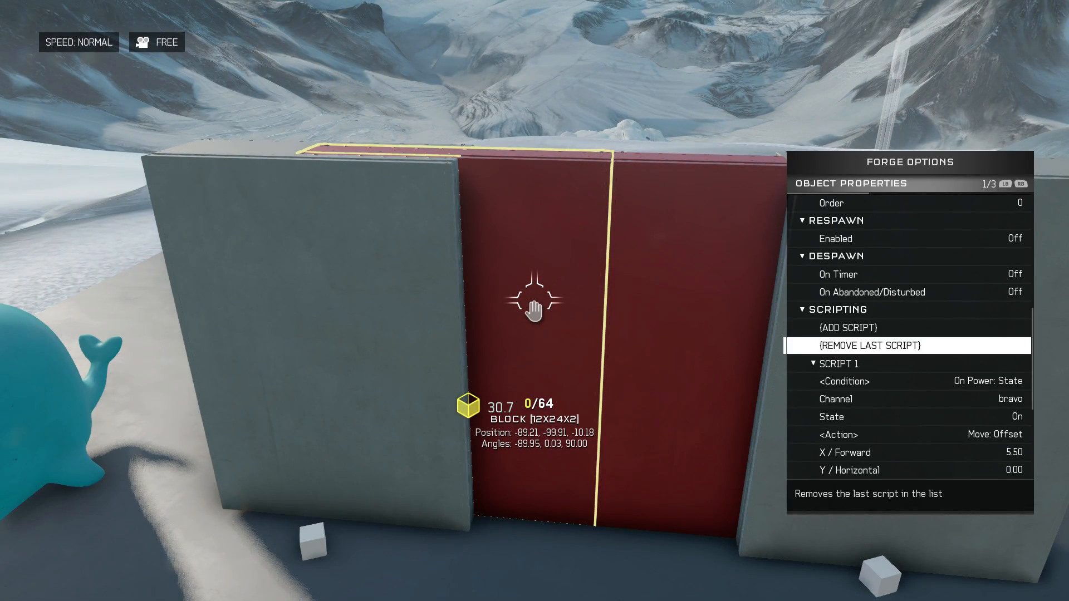
- Scroll to the invisible blocker's Script 1 and Script 2: set power bravo on and send message alpha at spawn
scroll(down, 3)
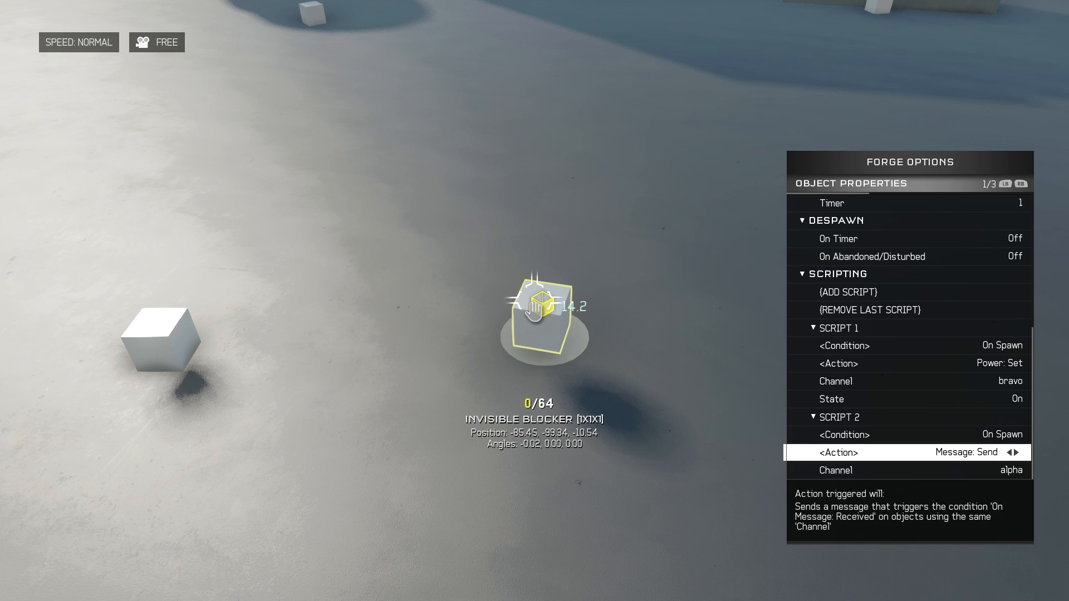
key(down)
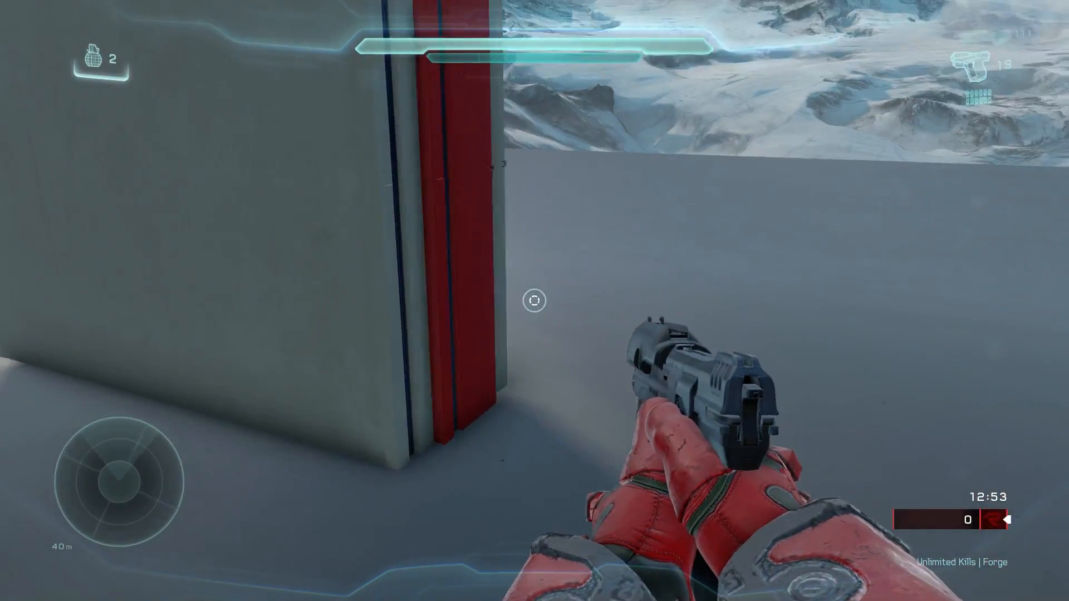
mouse_move(534, 300)
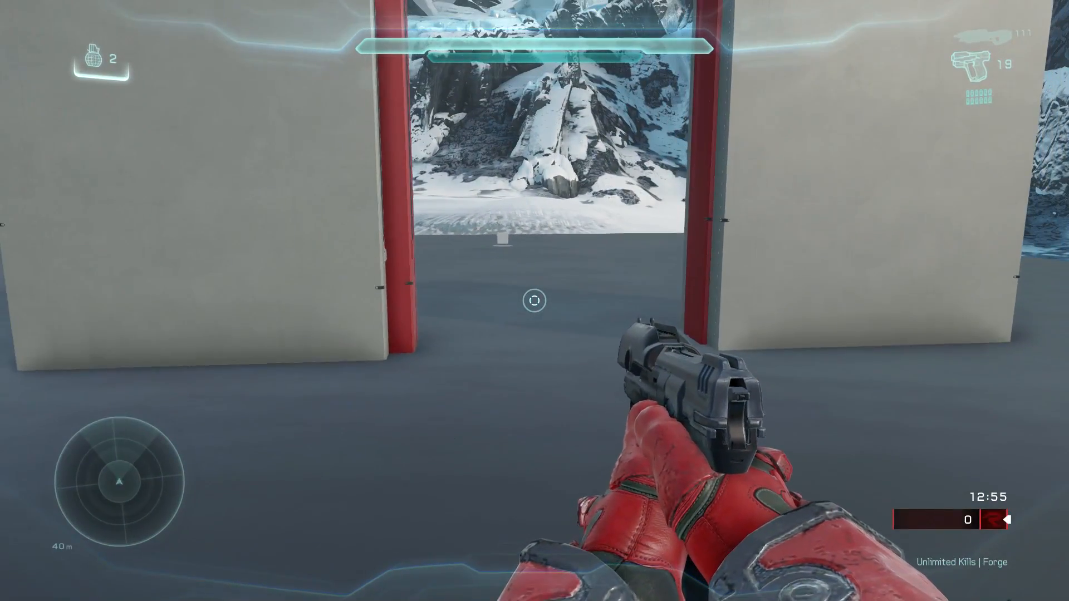